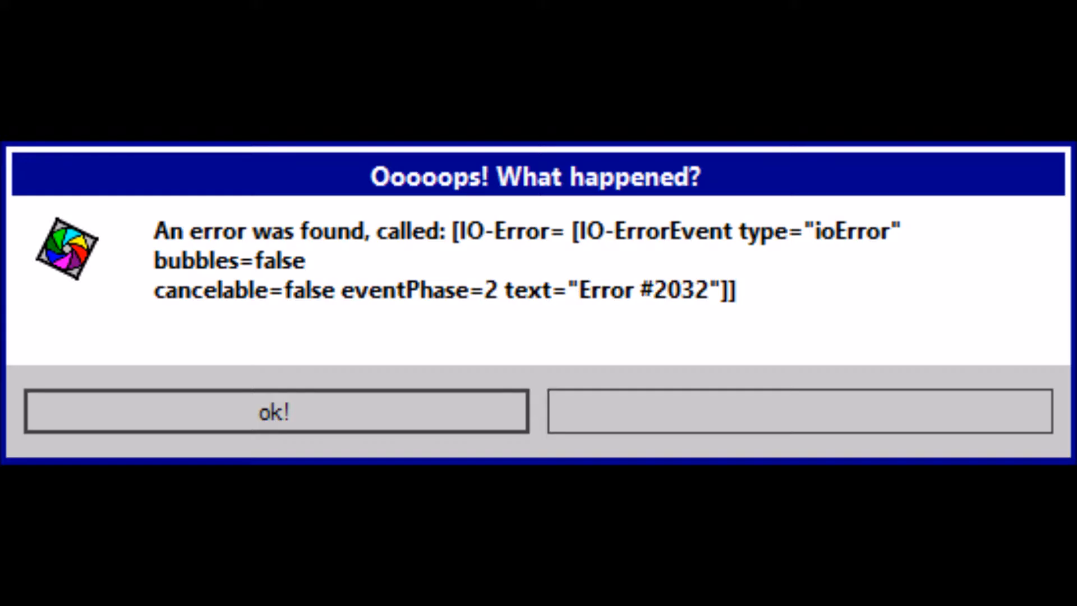
- Dismiss the 'Ooooops! What happened?' IO-Error #2032 message with its ok! button
left_click(275, 411)
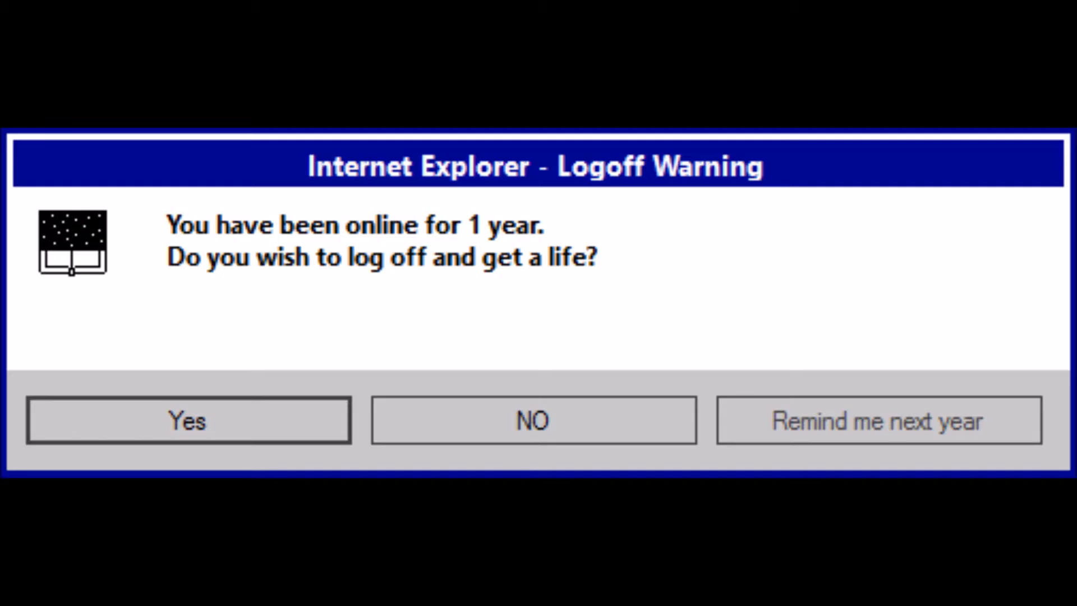
- Answer Yes to the Internet Explorer year-online logoff warning
left_click(187, 420)
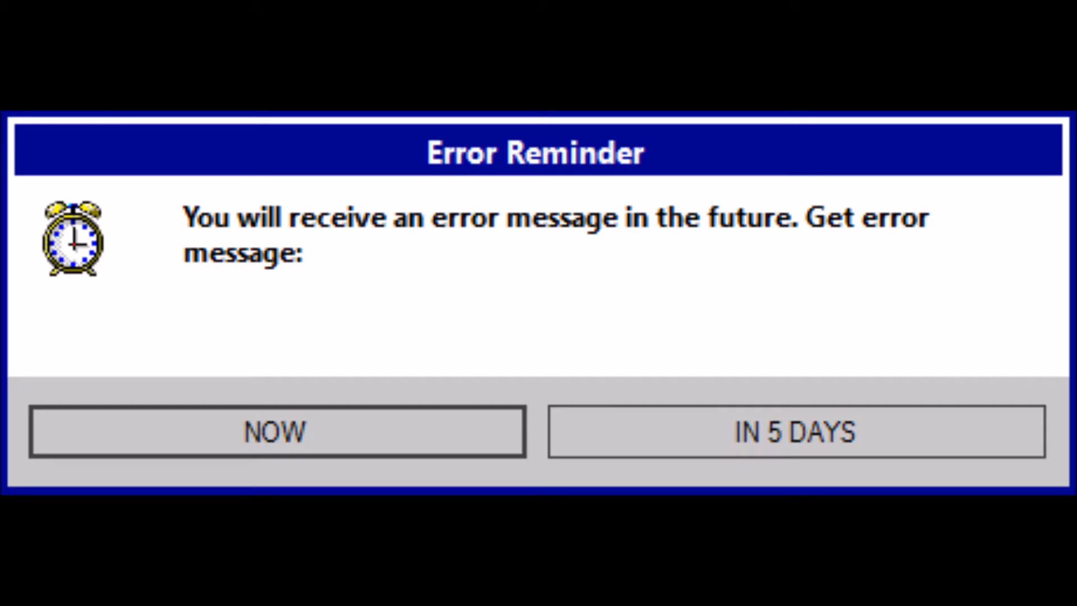
- Choose NOW on the Error Reminder to get the Visual Studio success message
left_click(275, 431)
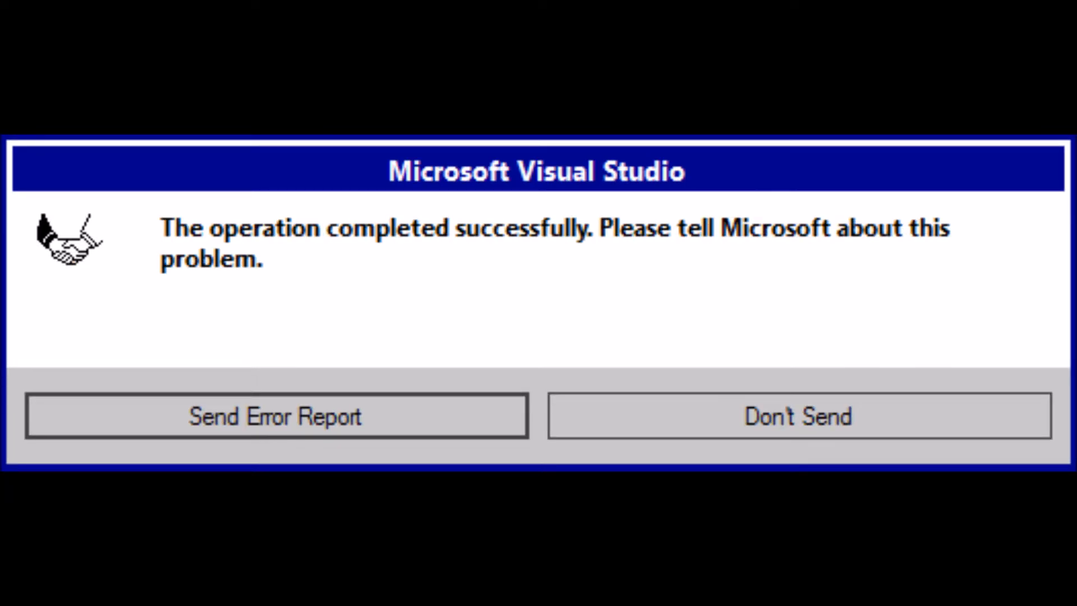